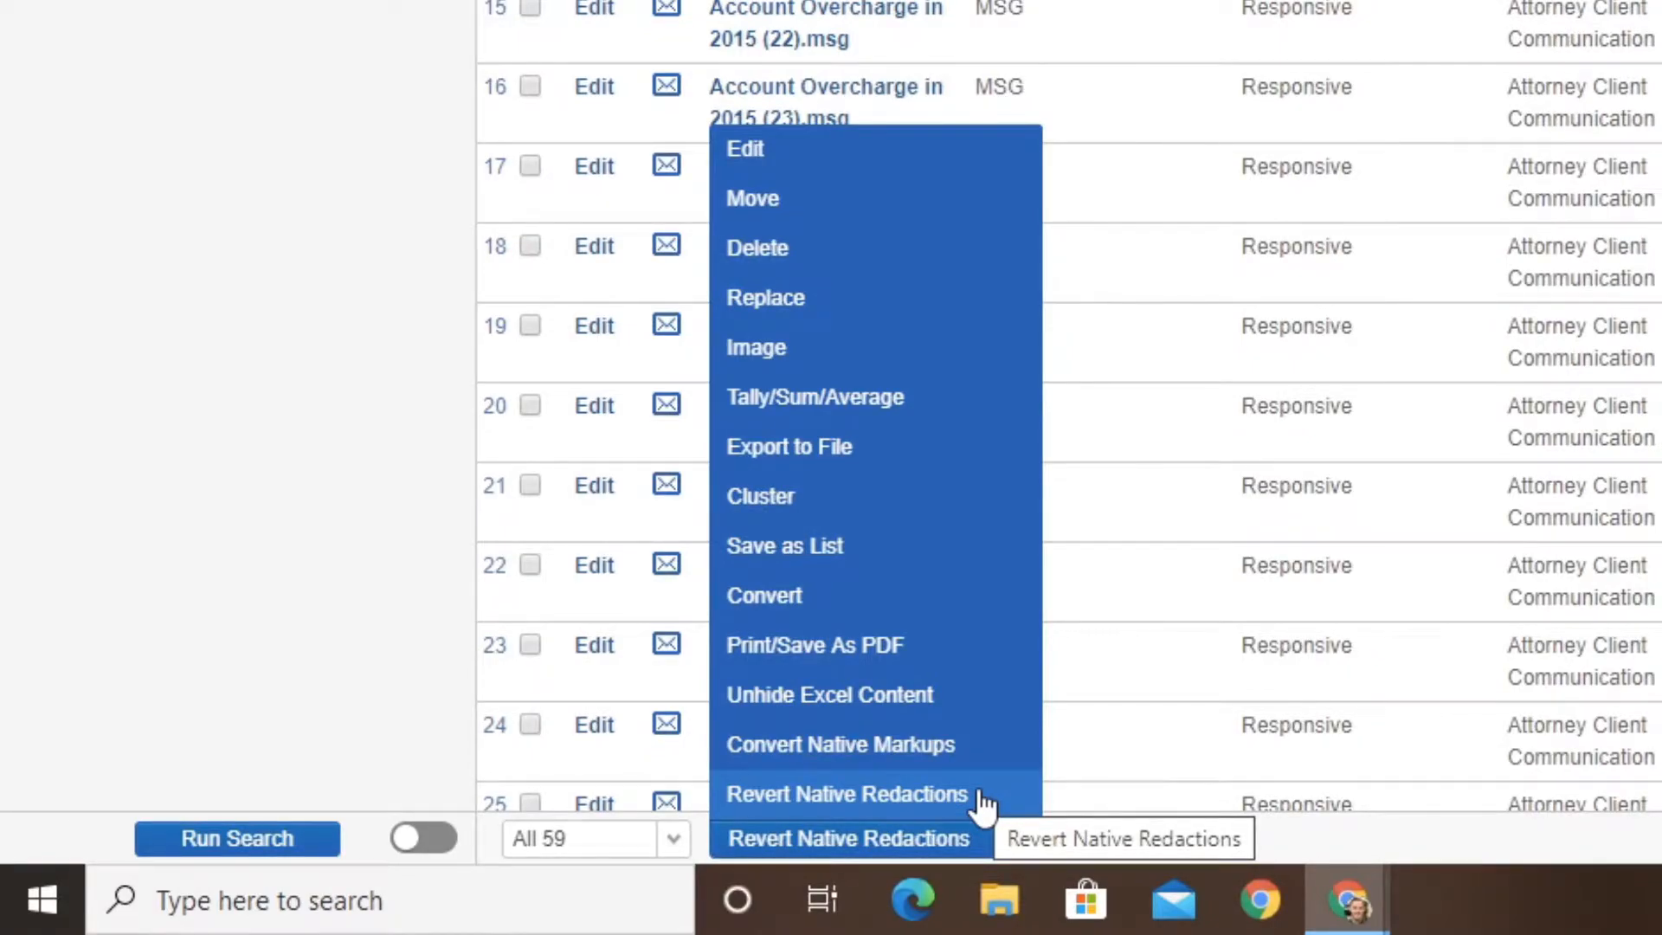
mouse_move(898, 710)
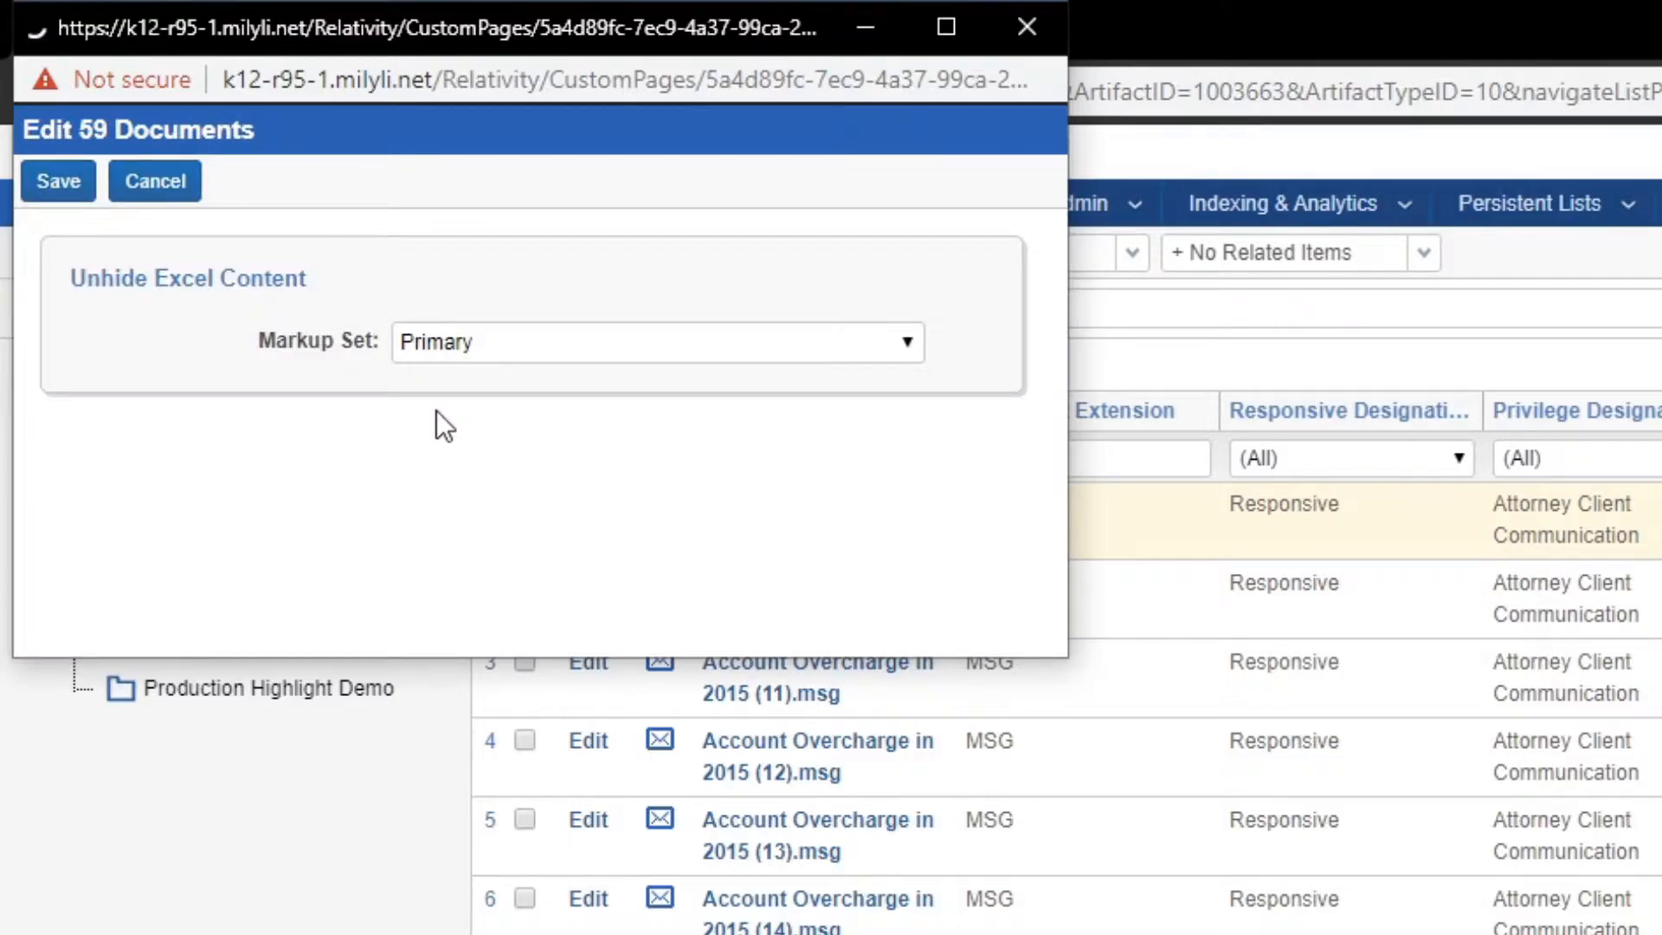
mouse_move(454, 454)
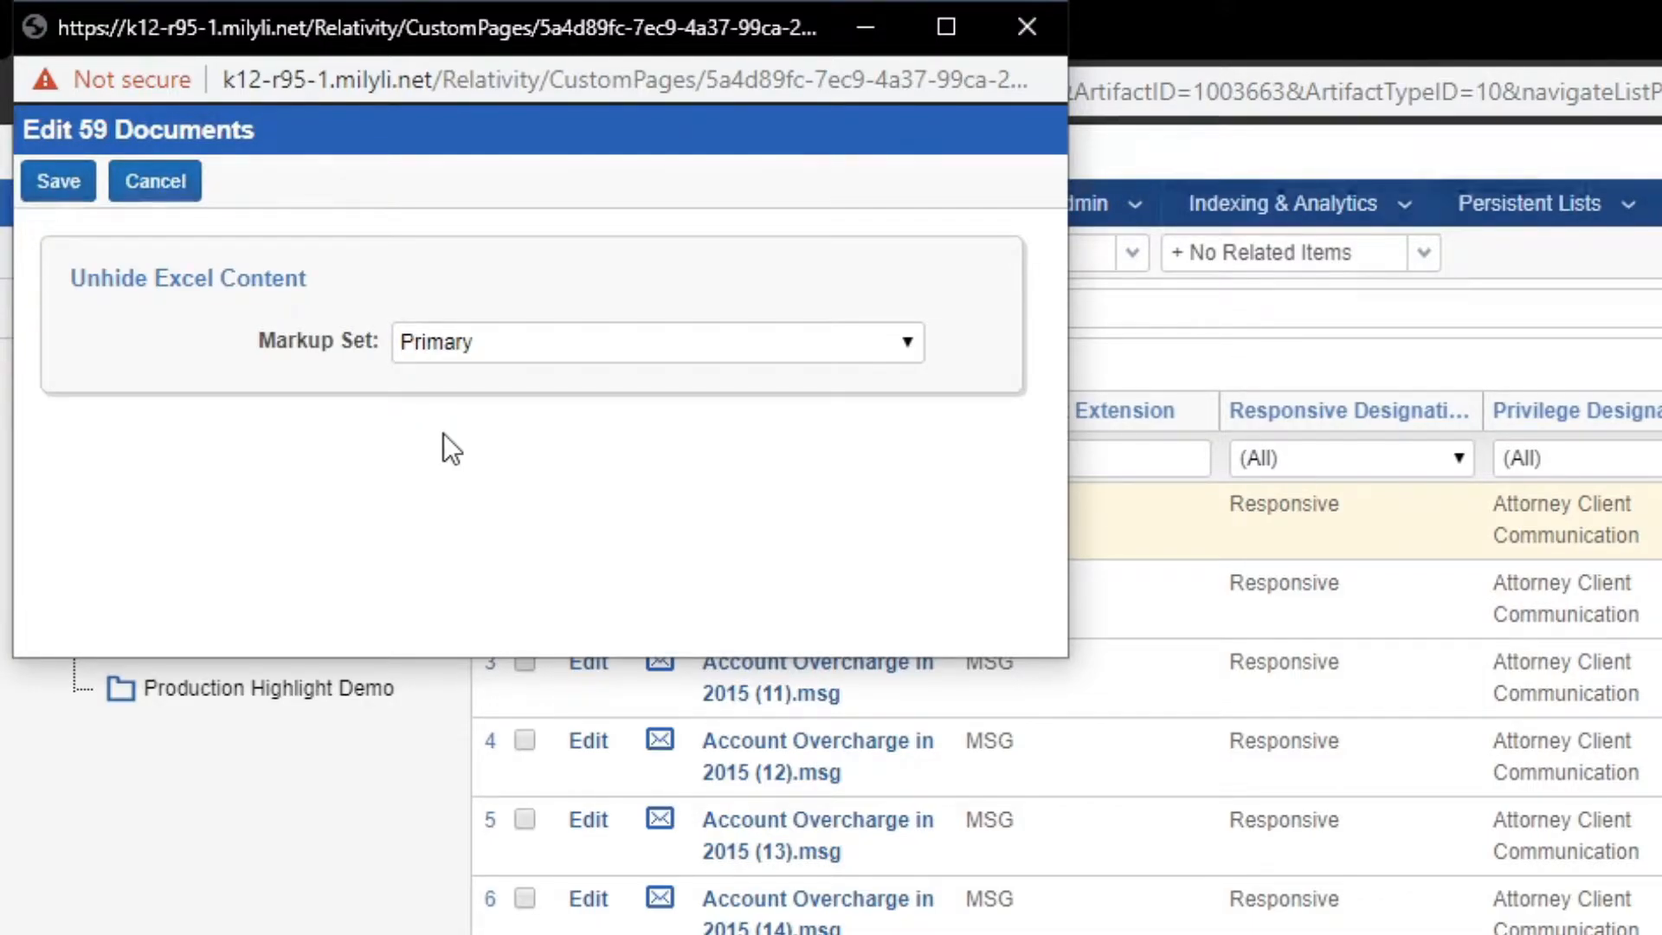
mouse_move(477, 353)
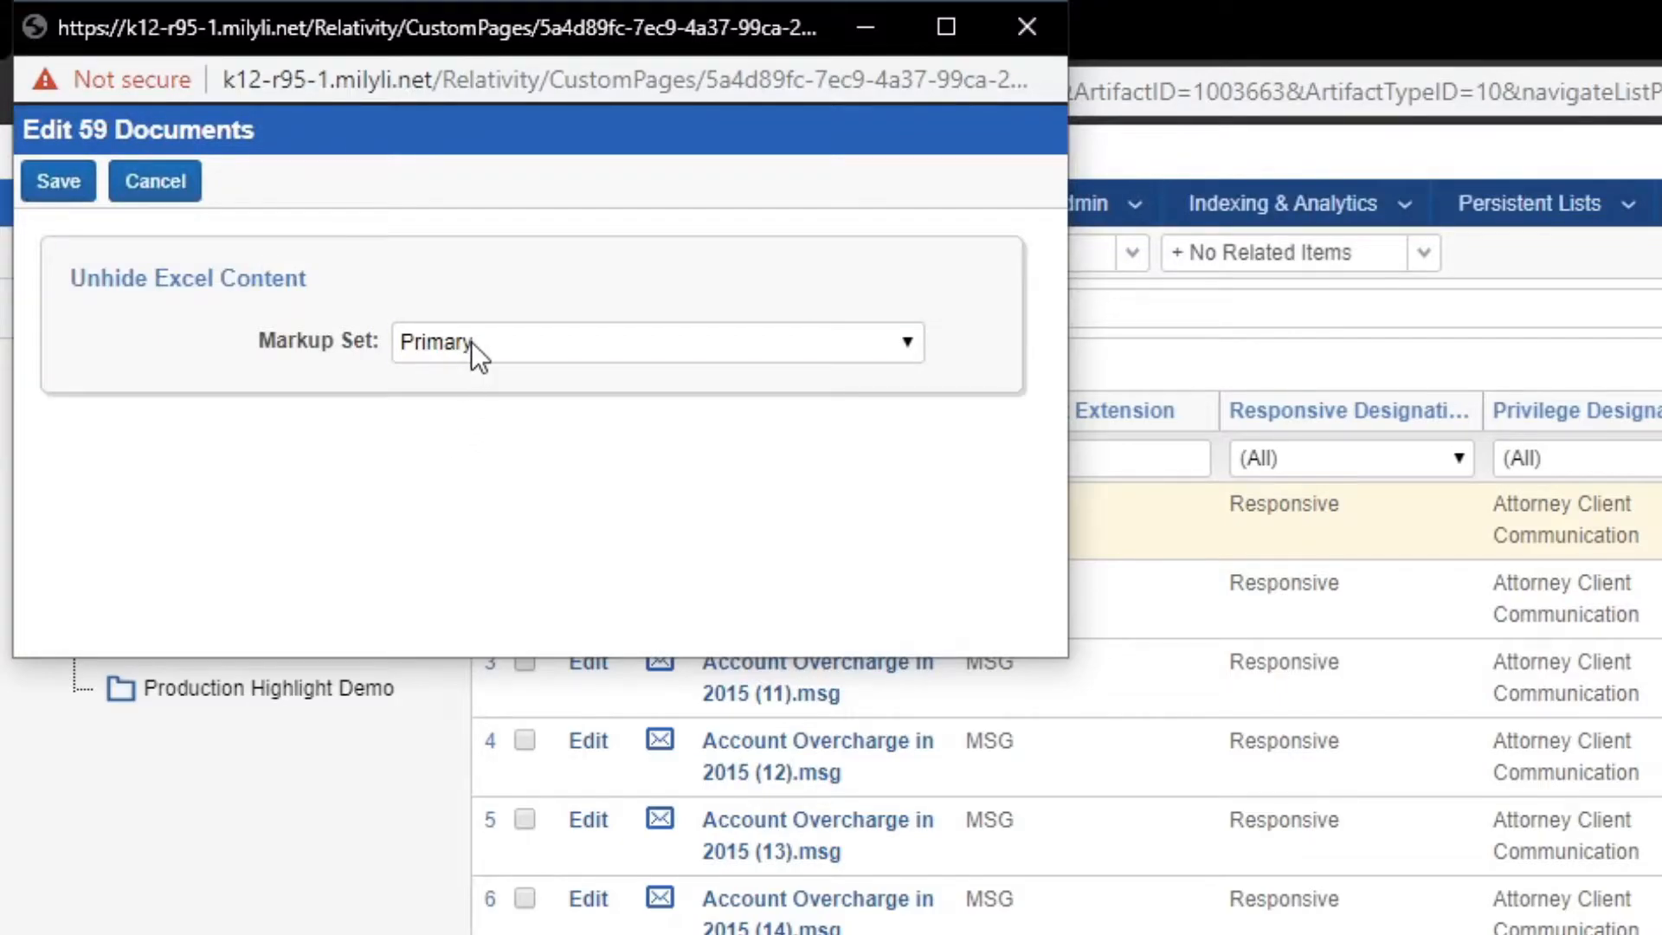
click(657, 340)
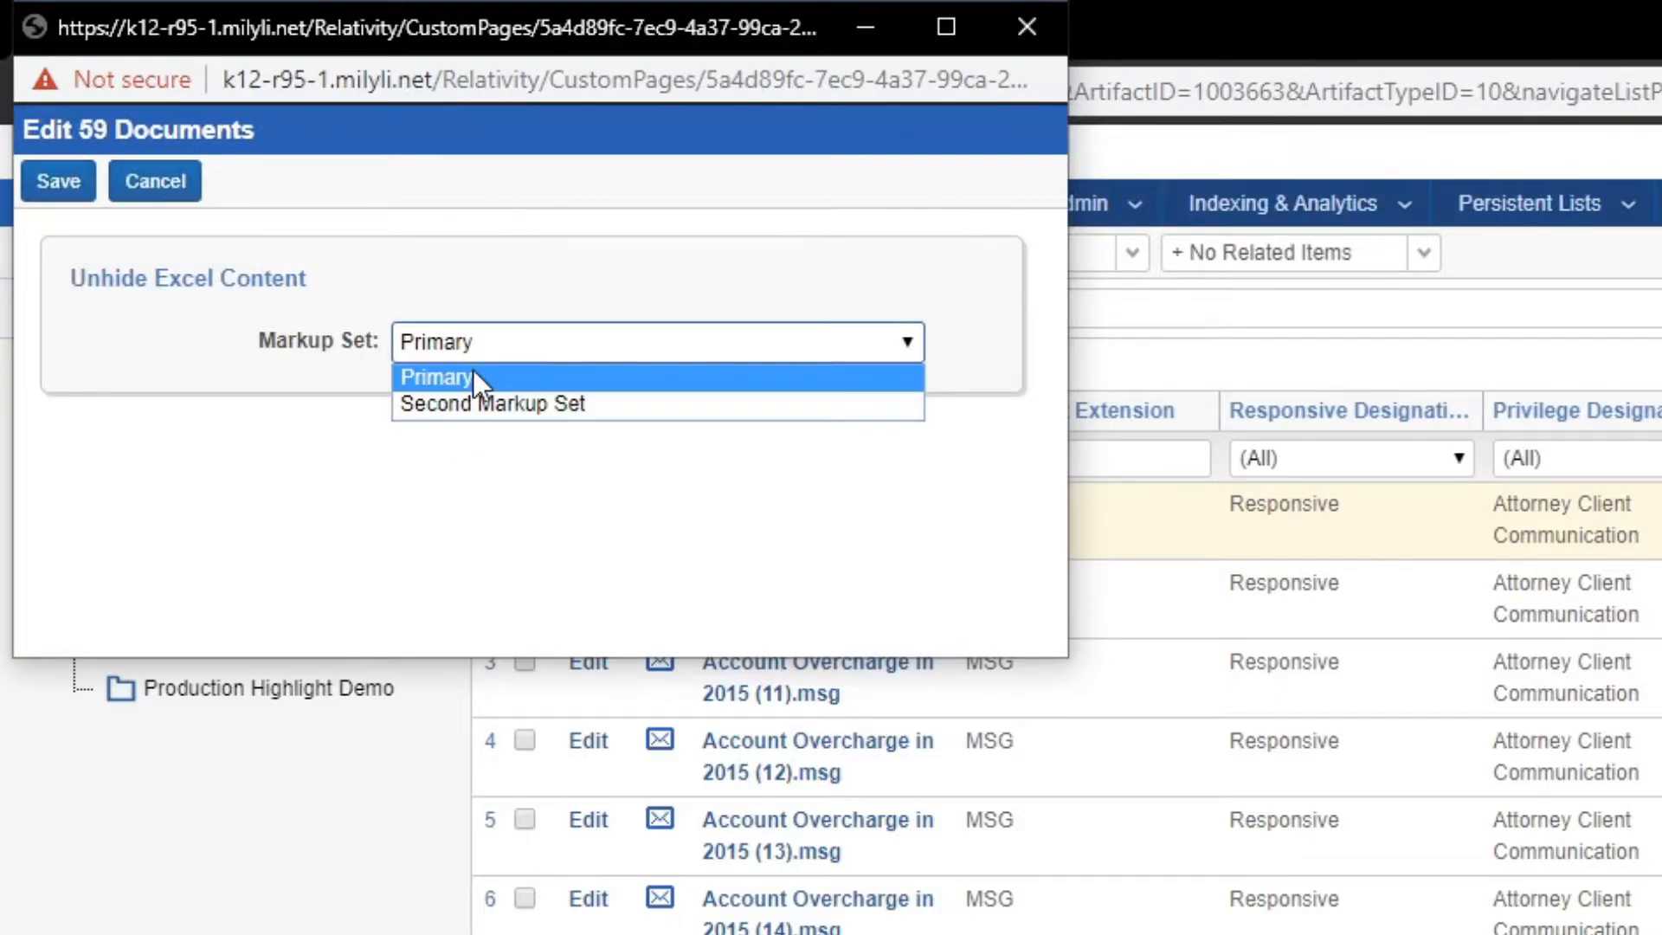
mouse_move(482, 398)
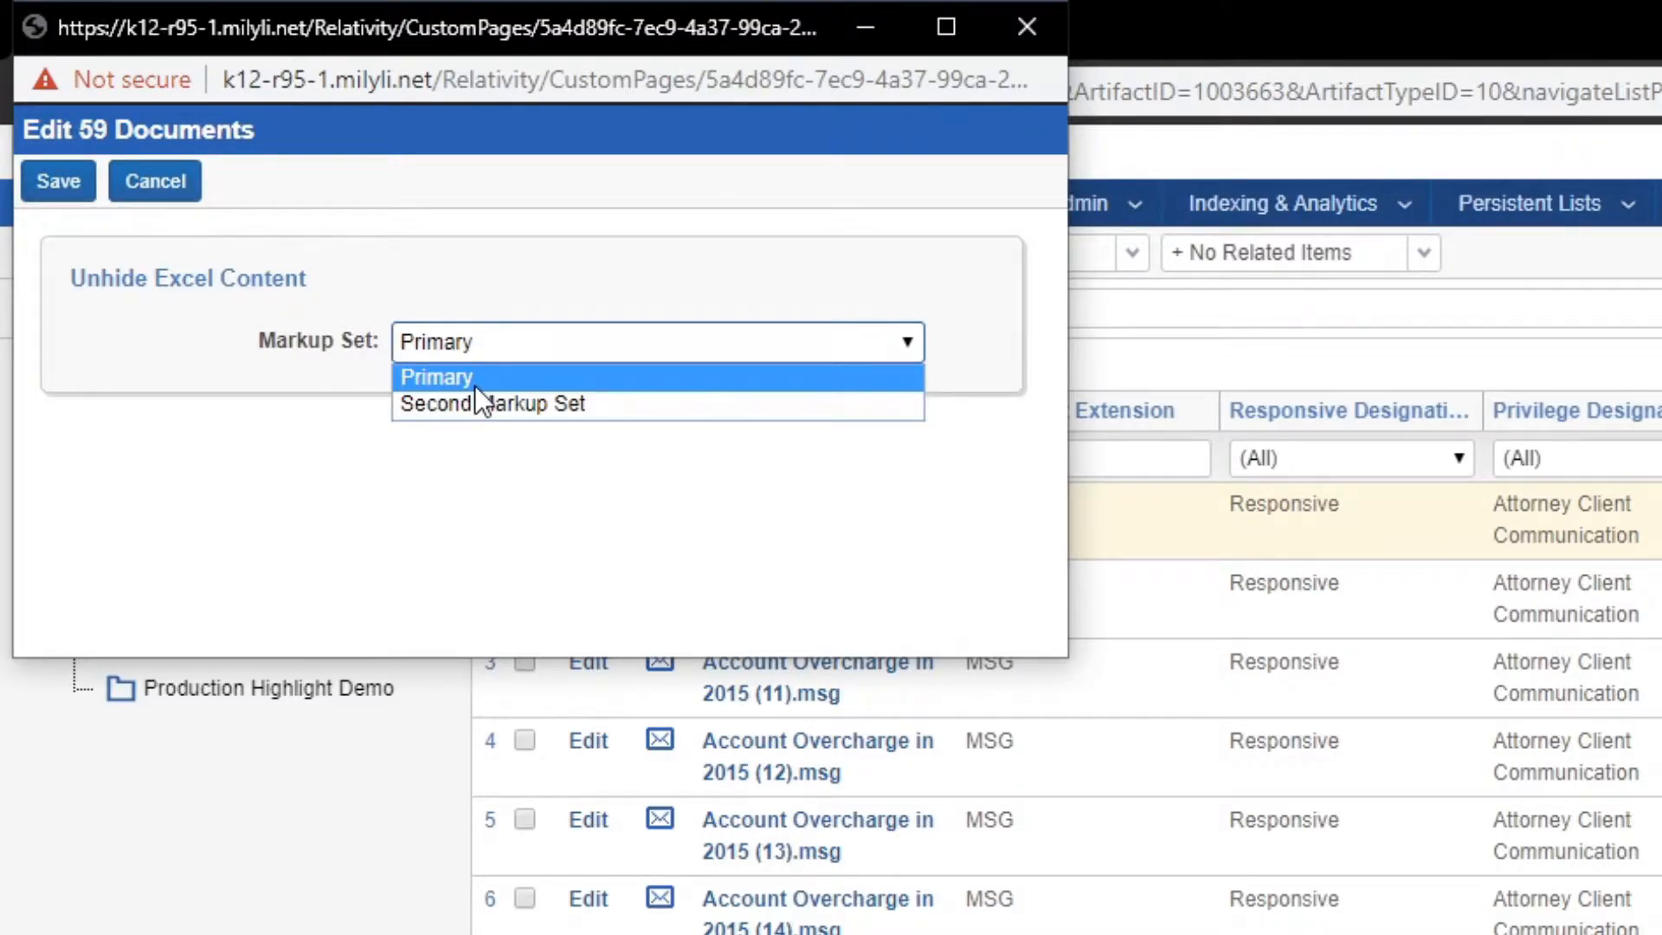
mouse_move(244, 352)
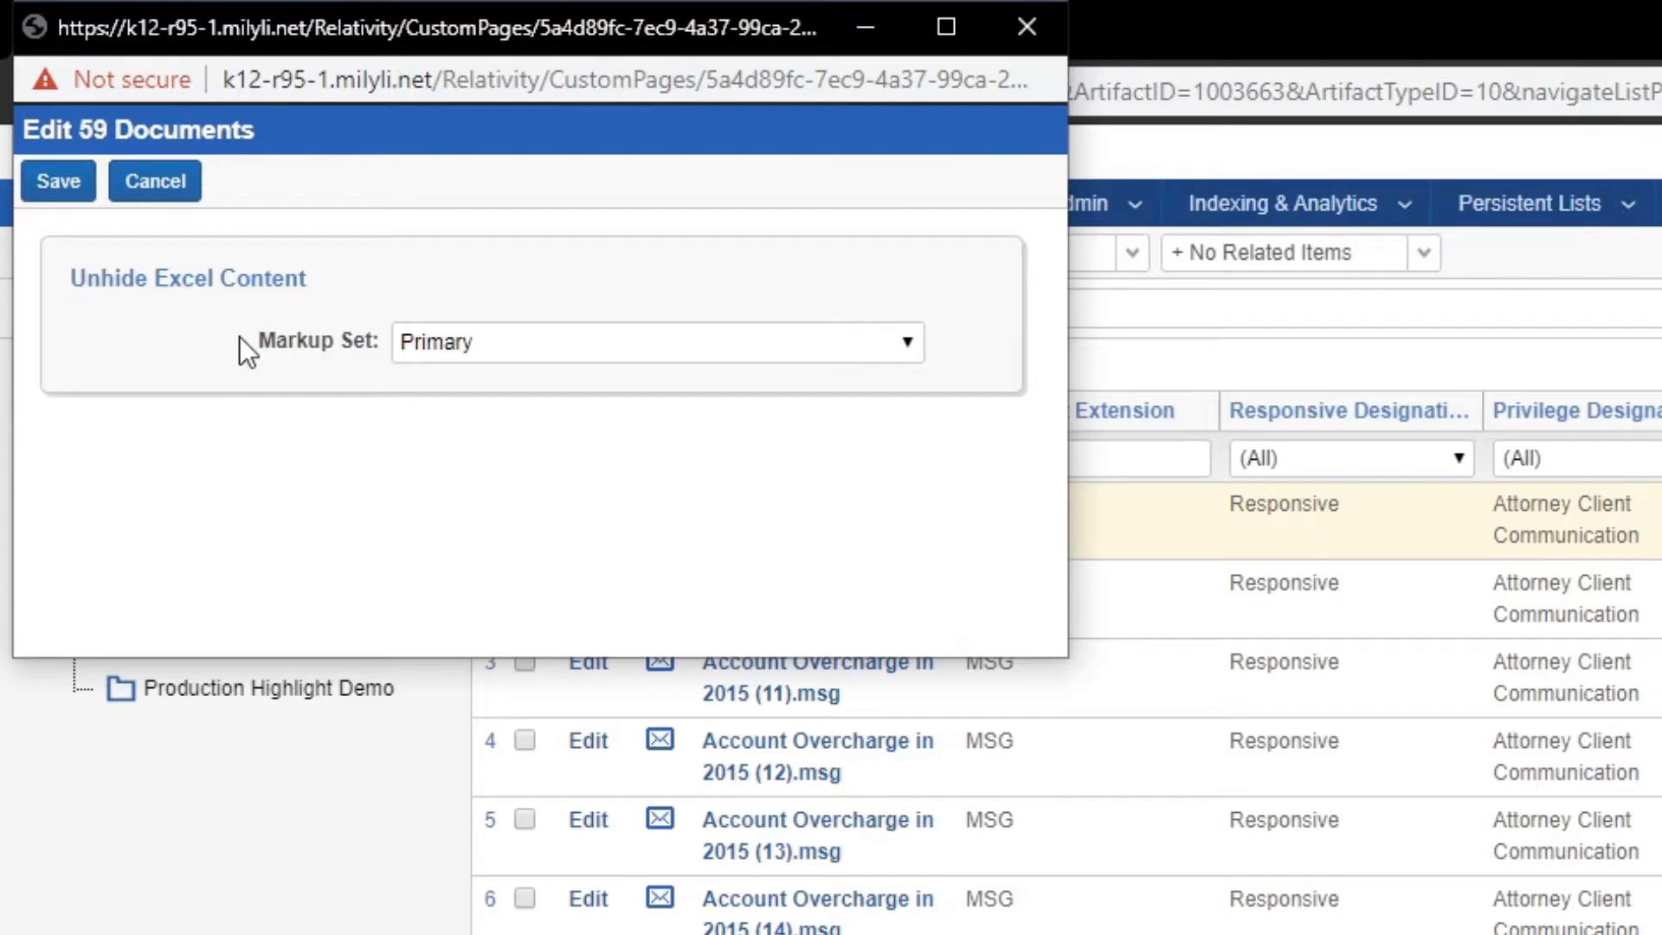
mouse_move(246, 390)
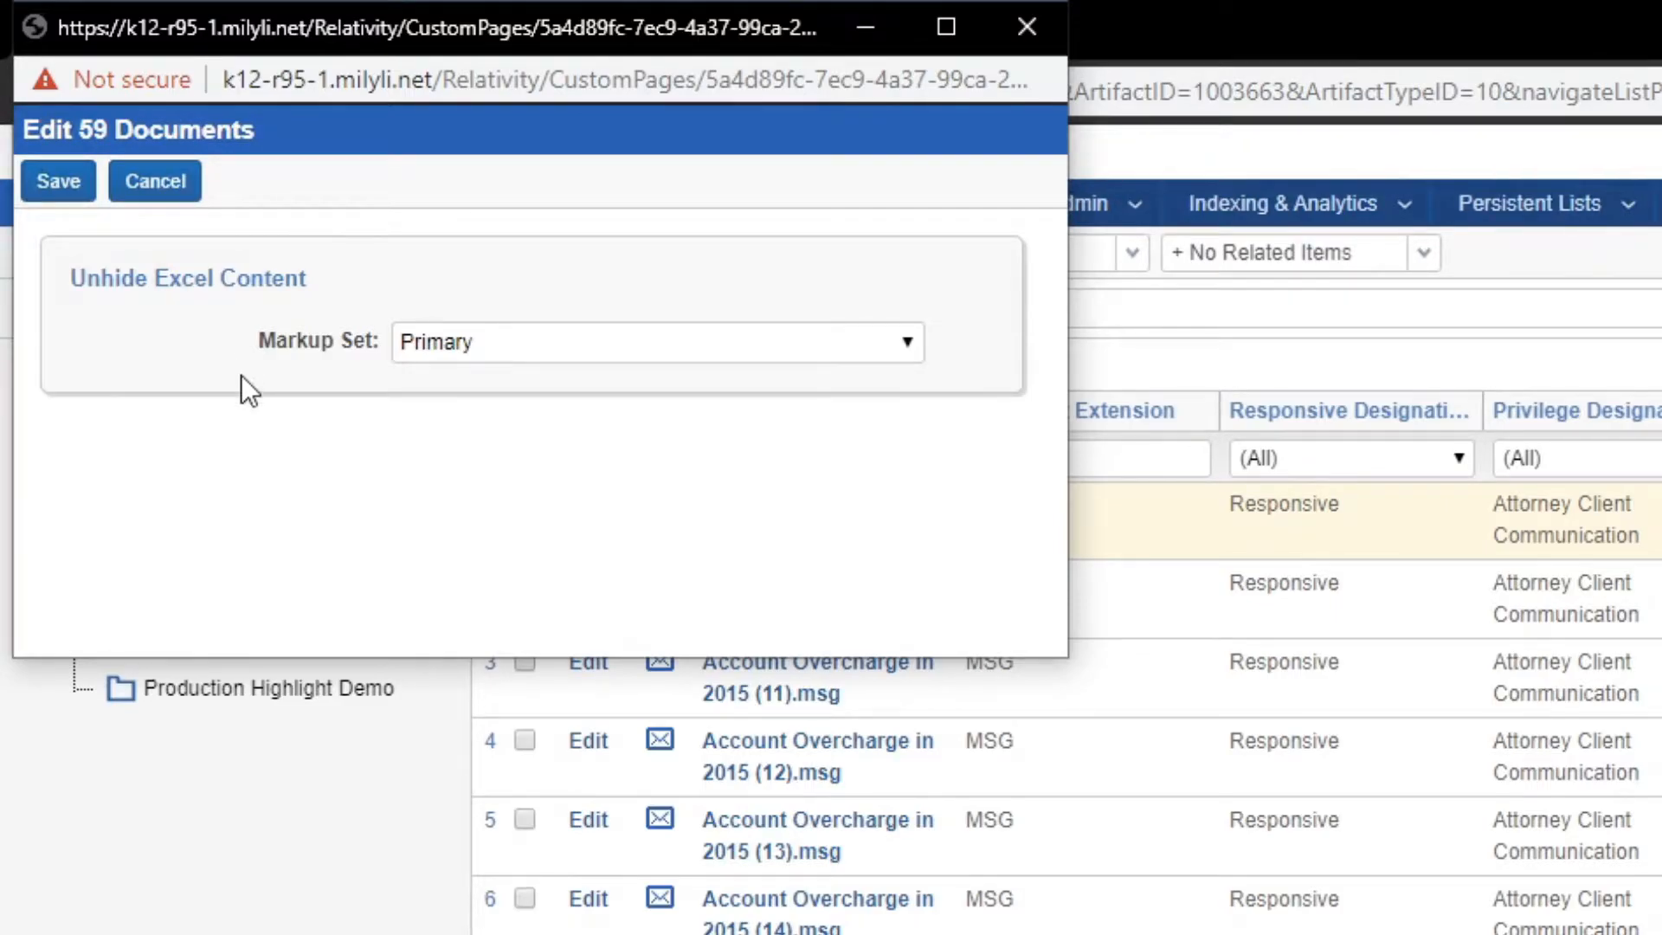
mouse_move(226, 350)
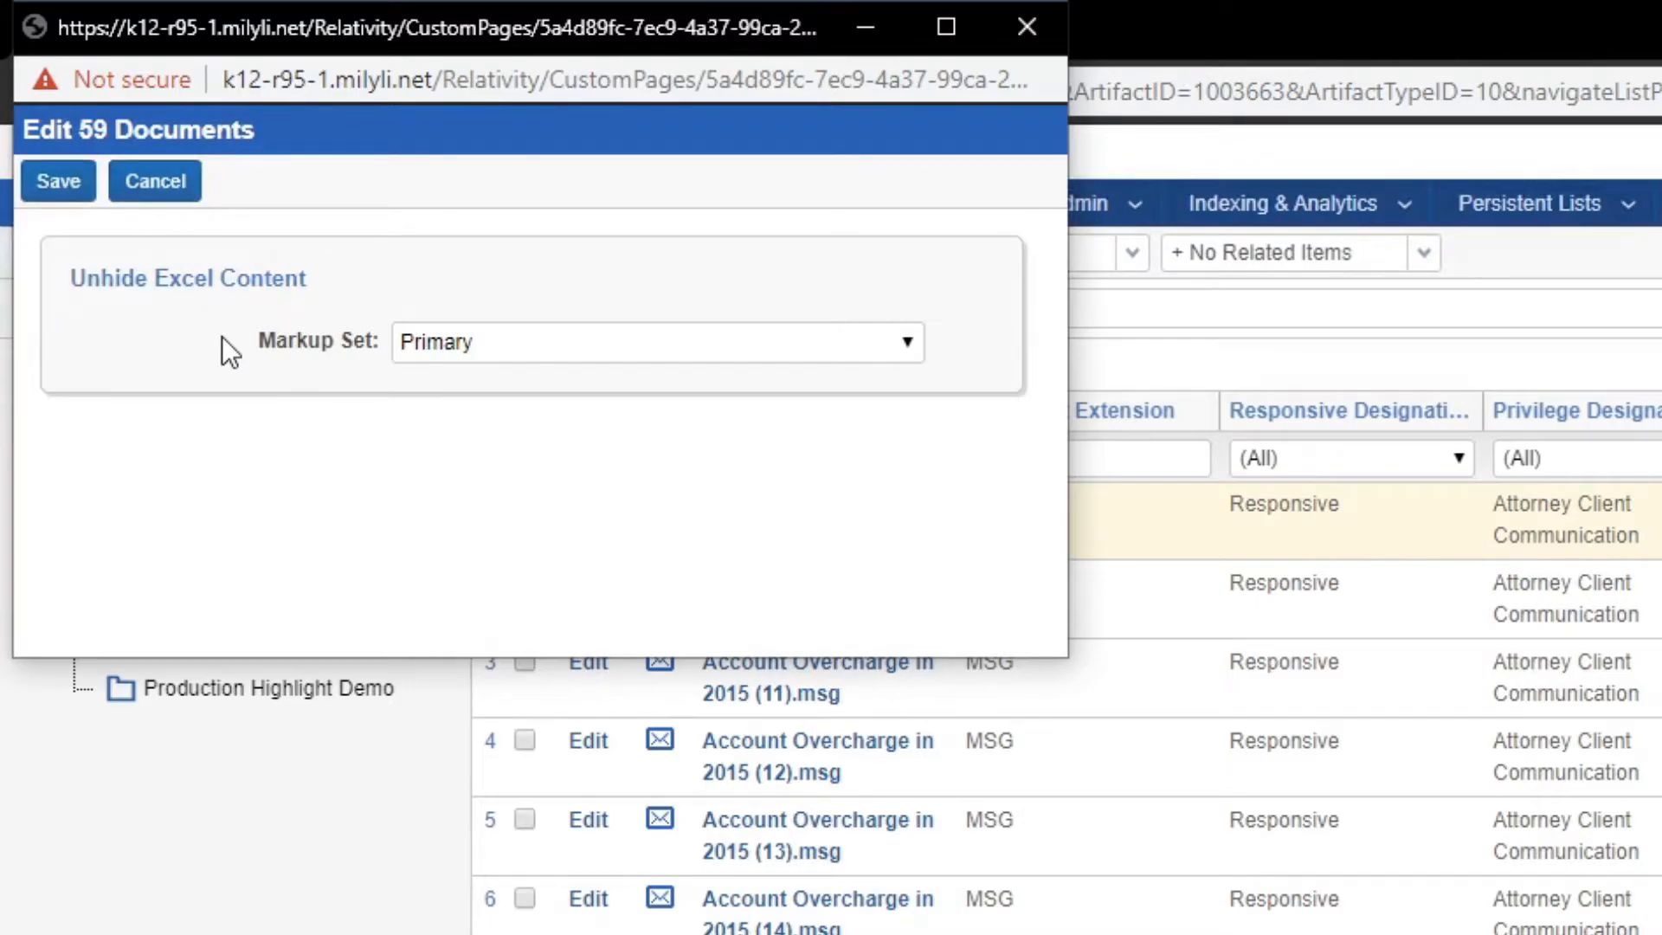
mouse_move(1026, 27)
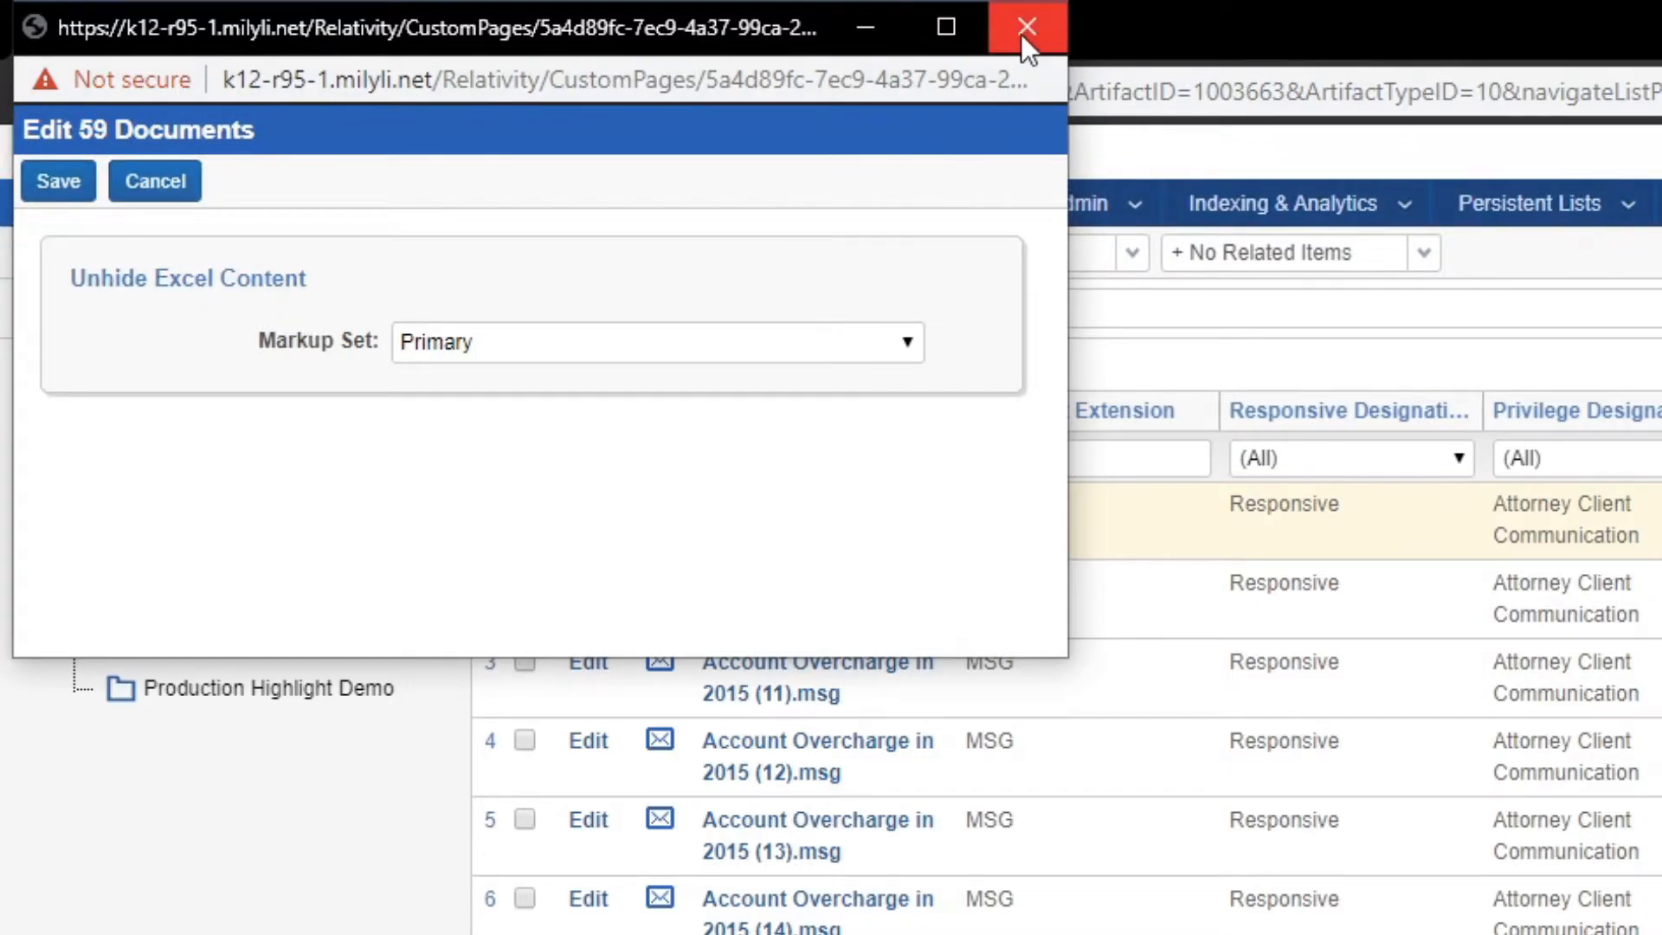
Close the Unhide Excel Content popup and choose Convert Native Markups for the 59 documents.
click(1025, 27)
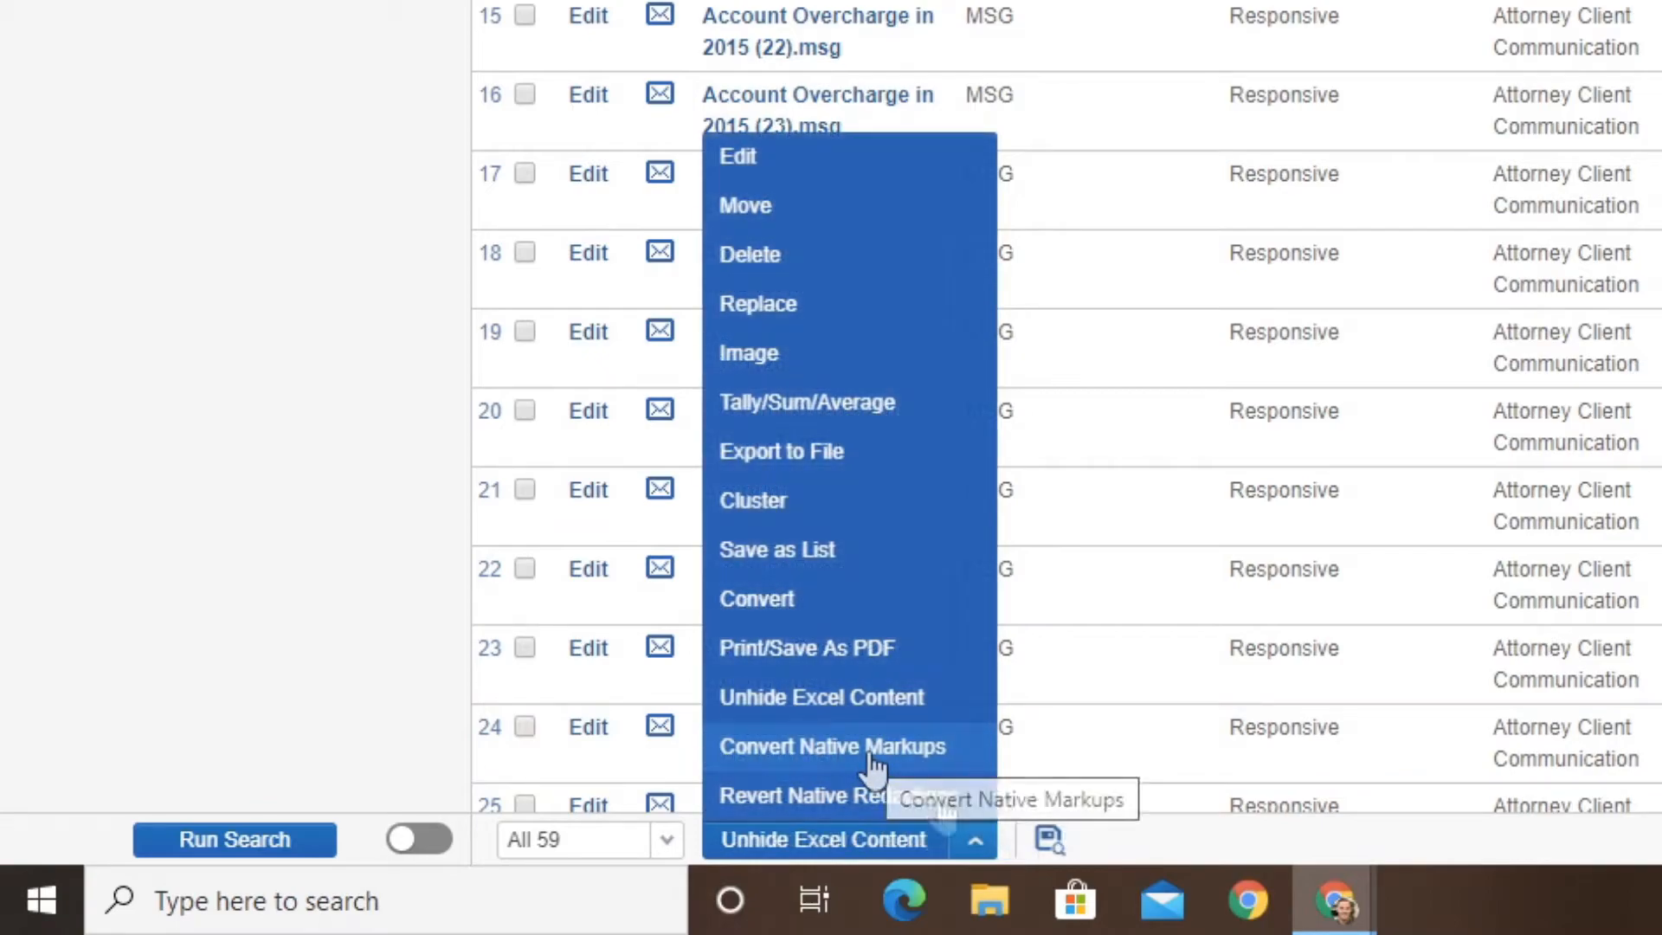
click(830, 746)
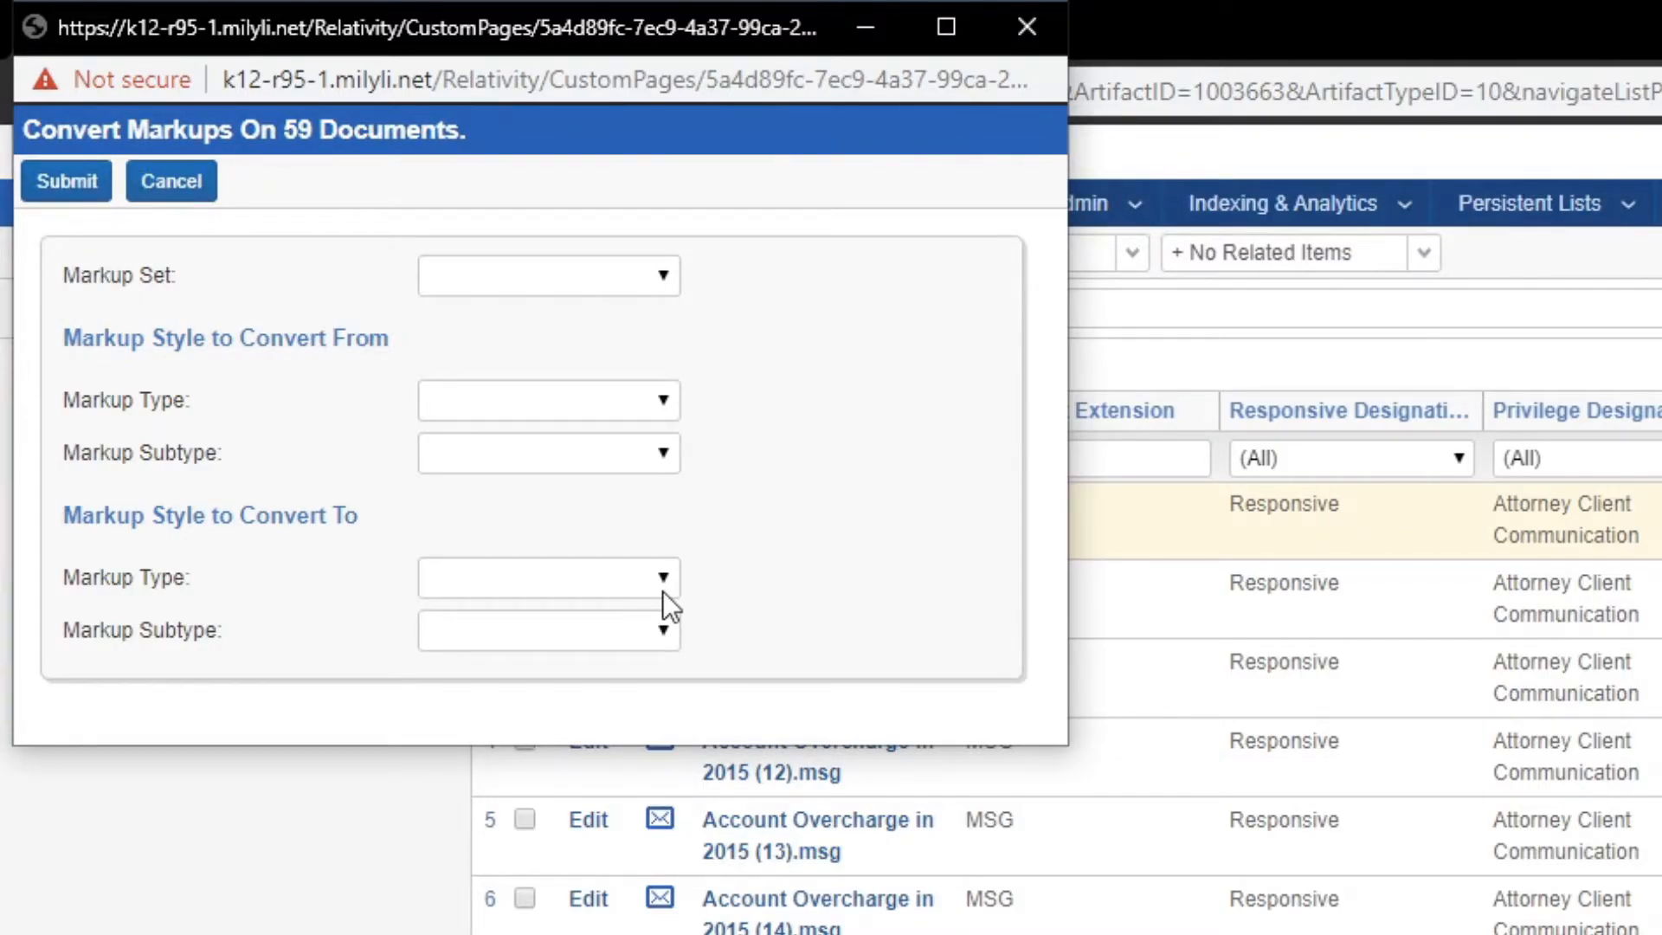
Convert Primary markup set green highlights into black redactions.
click(548, 275)
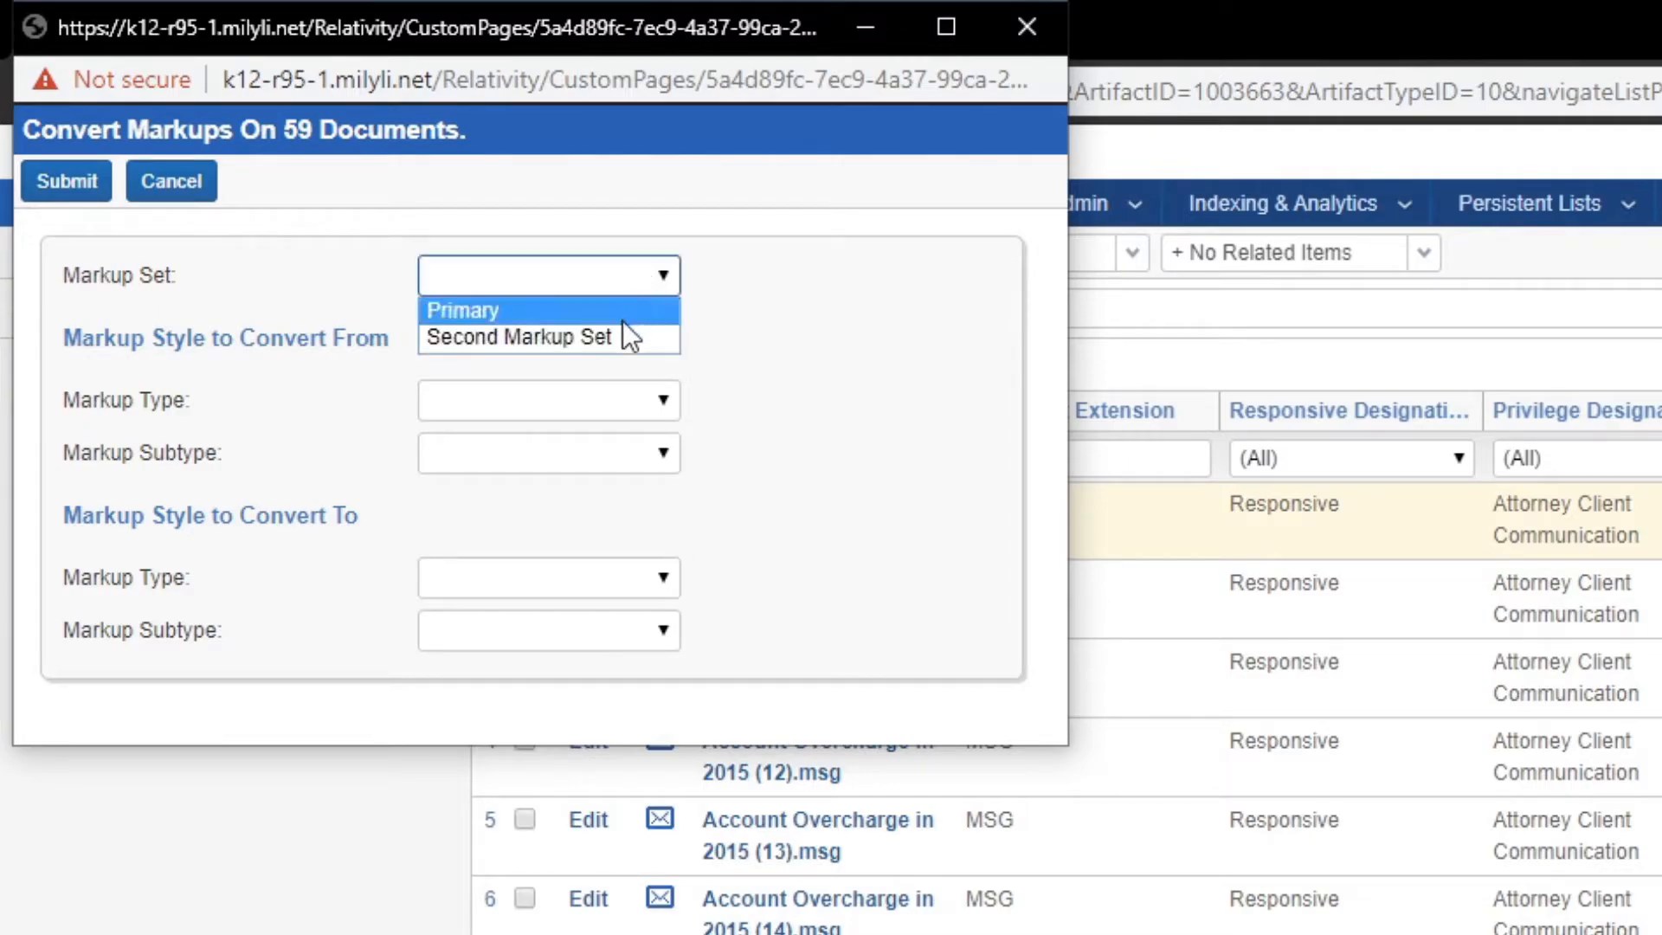
click(460, 310)
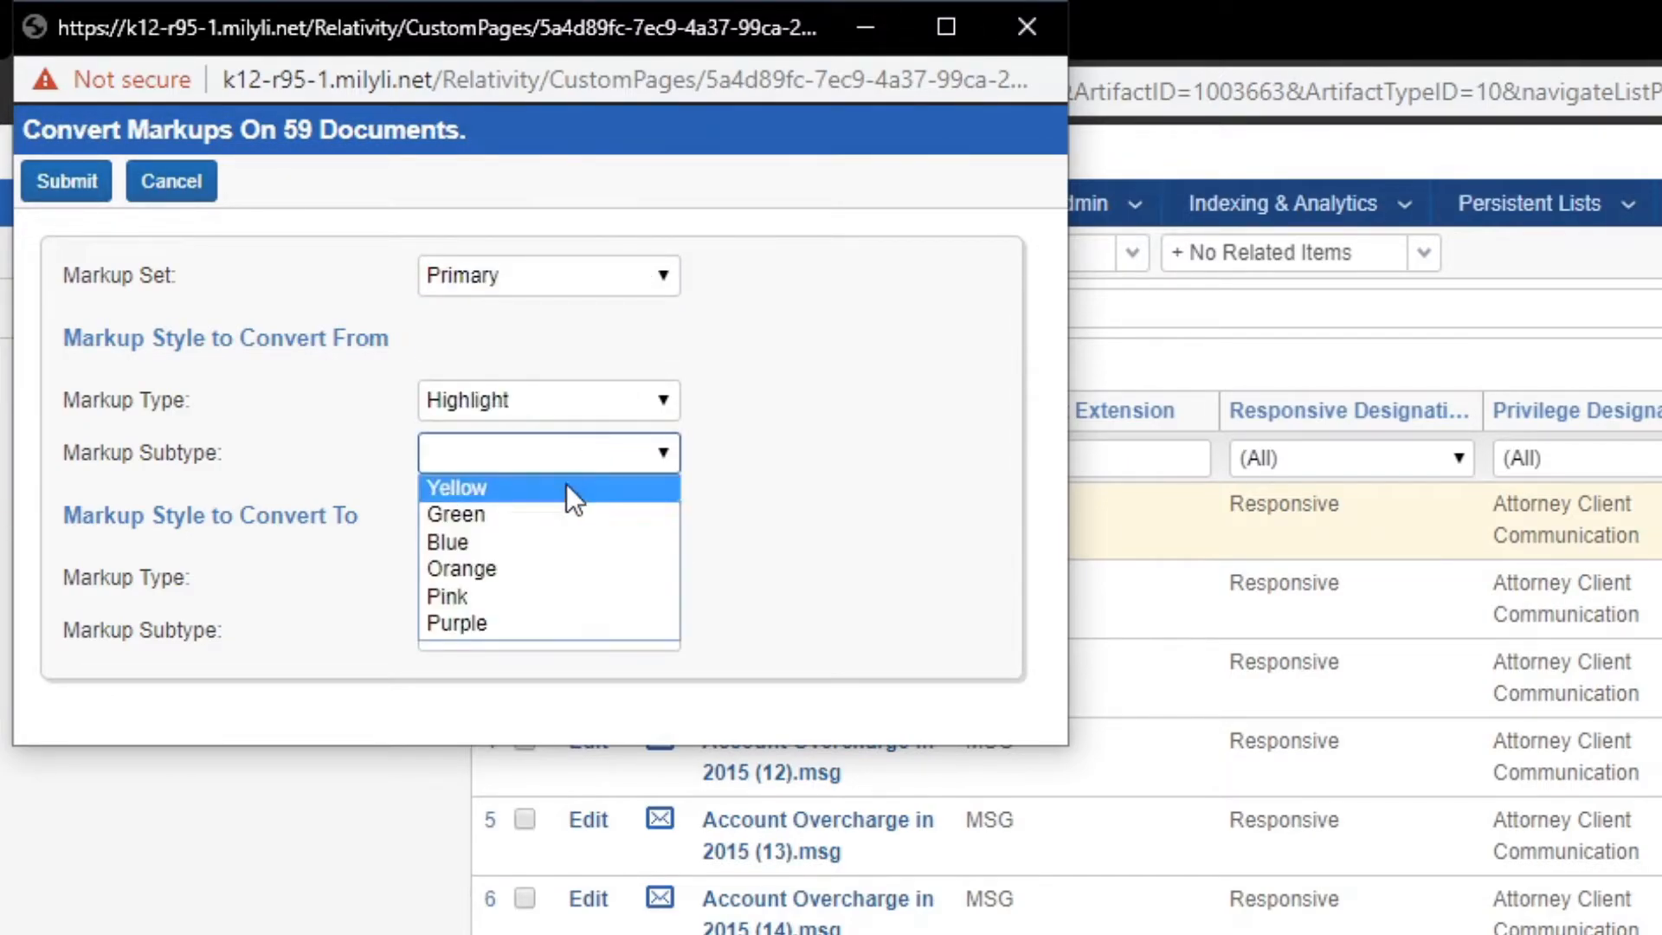
click(454, 514)
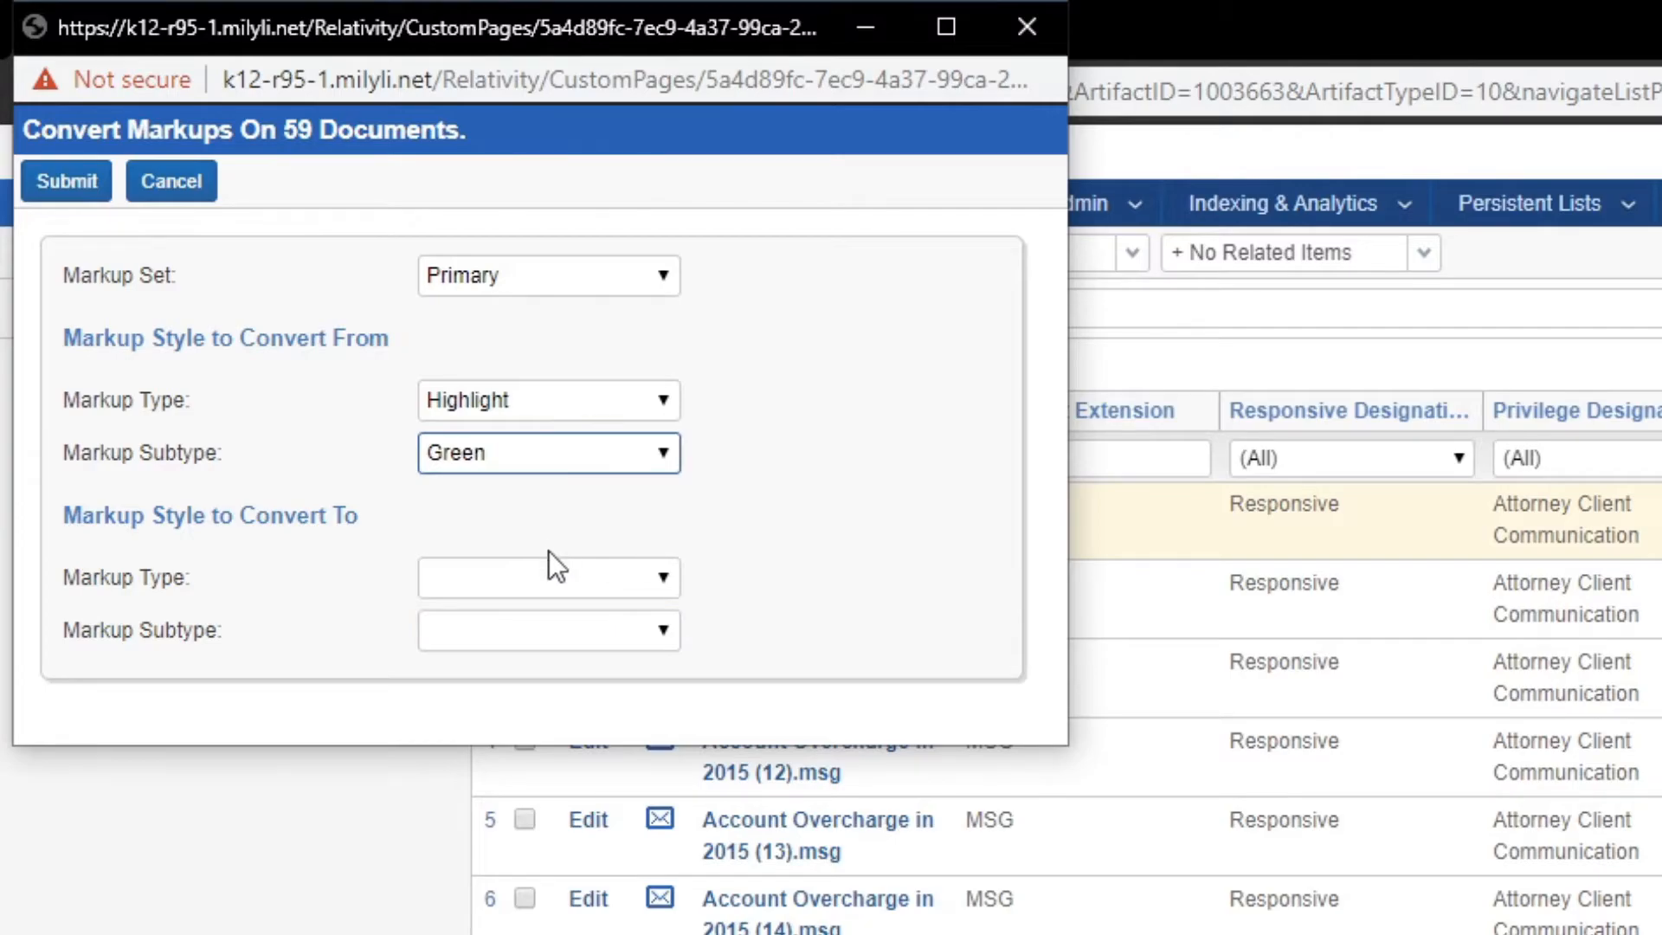
click(548, 576)
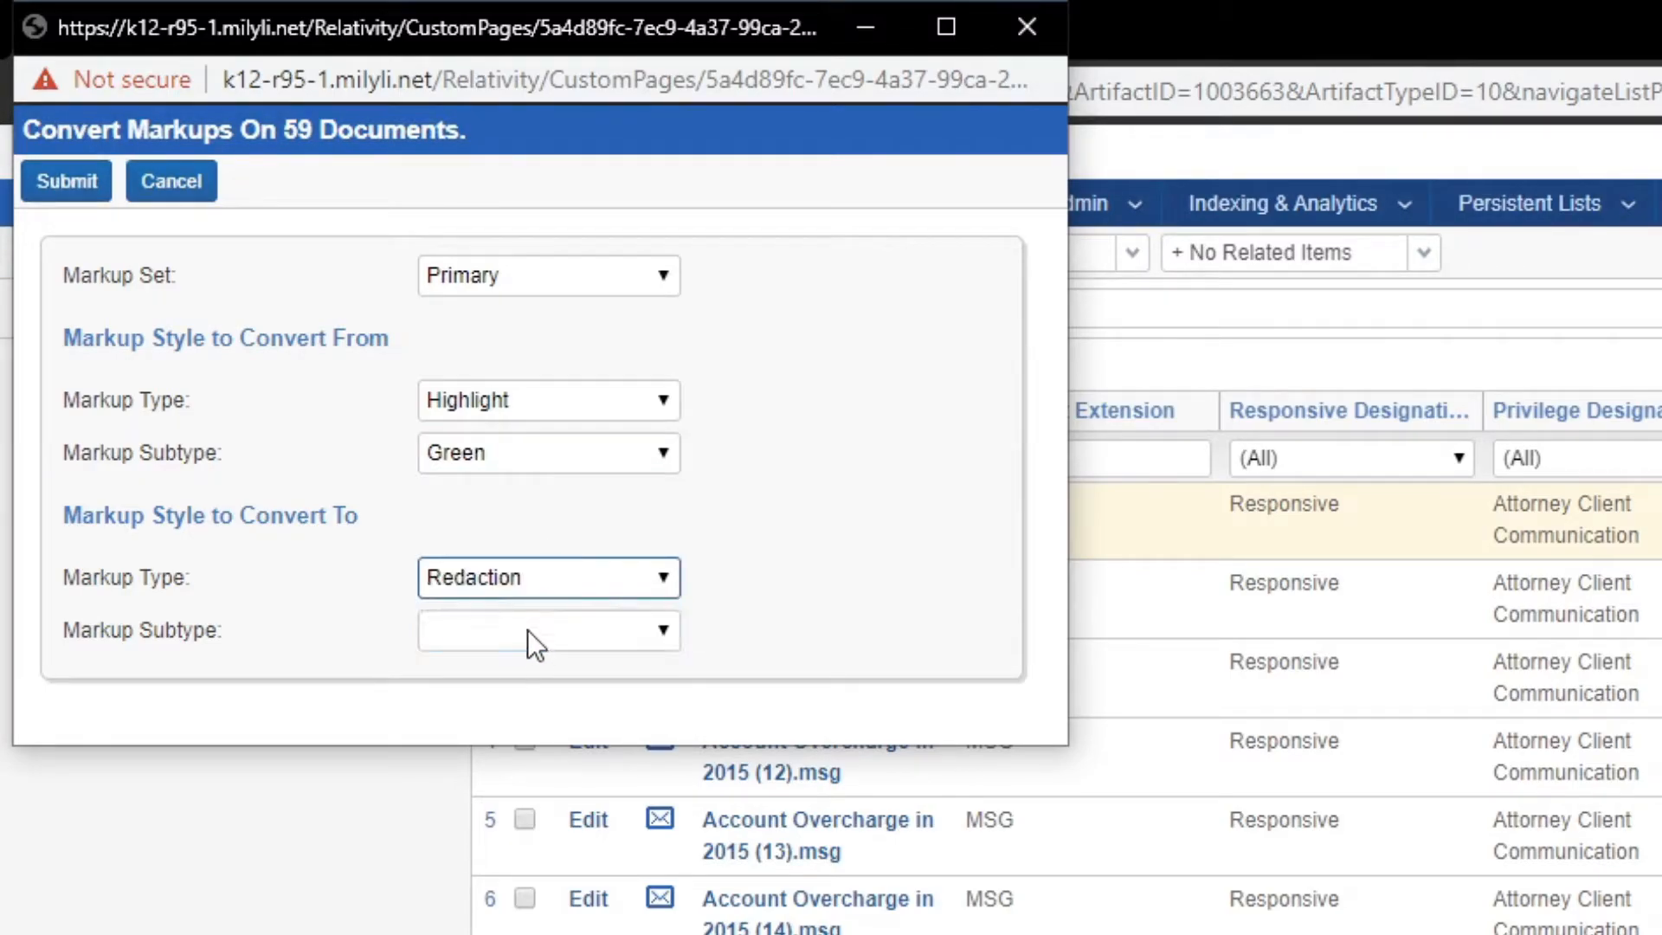
click(548, 629)
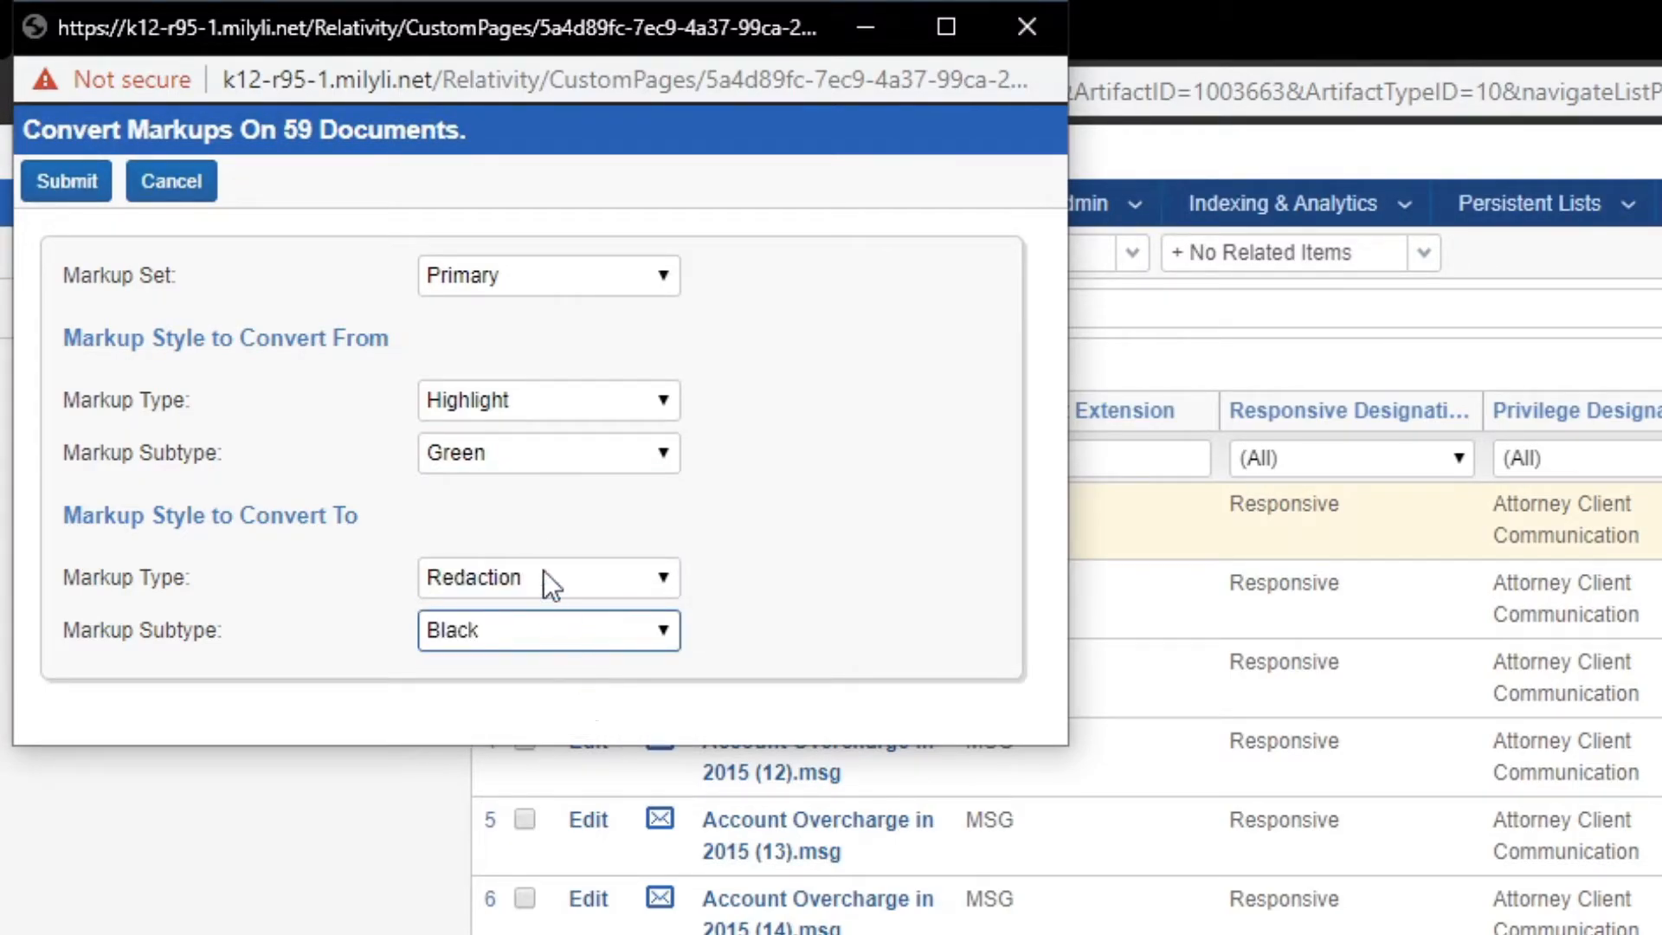
mouse_move(530, 549)
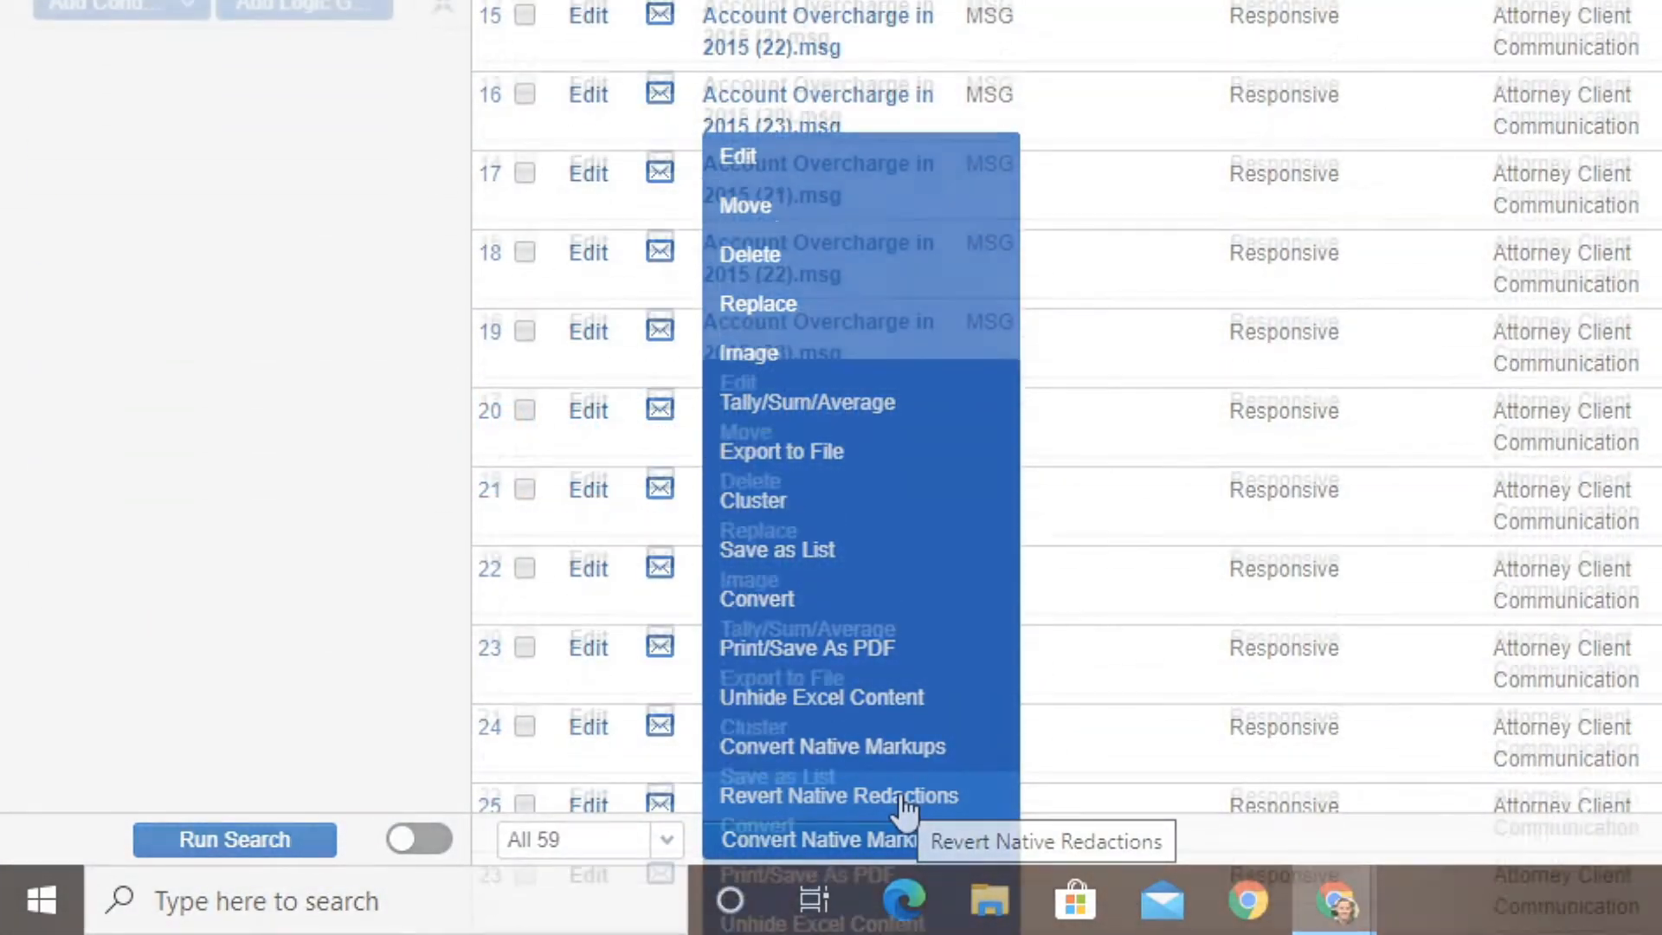
Select Revert Native Redactions from the mass operations dropdown.
click(837, 795)
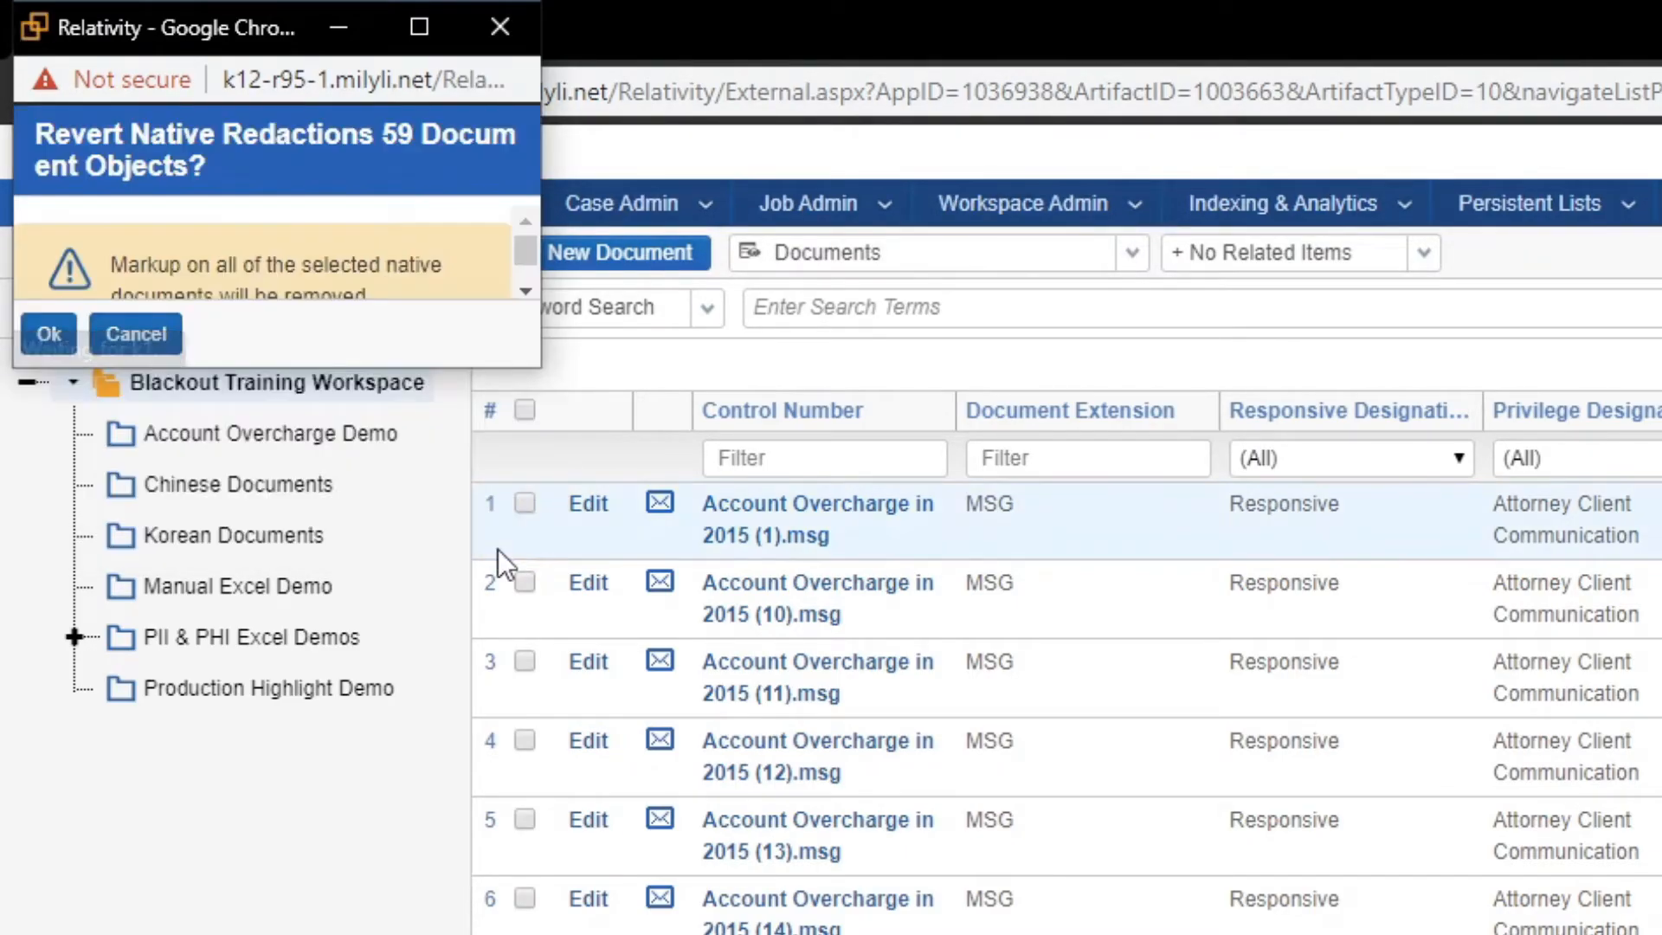
mouse_move(546, 379)
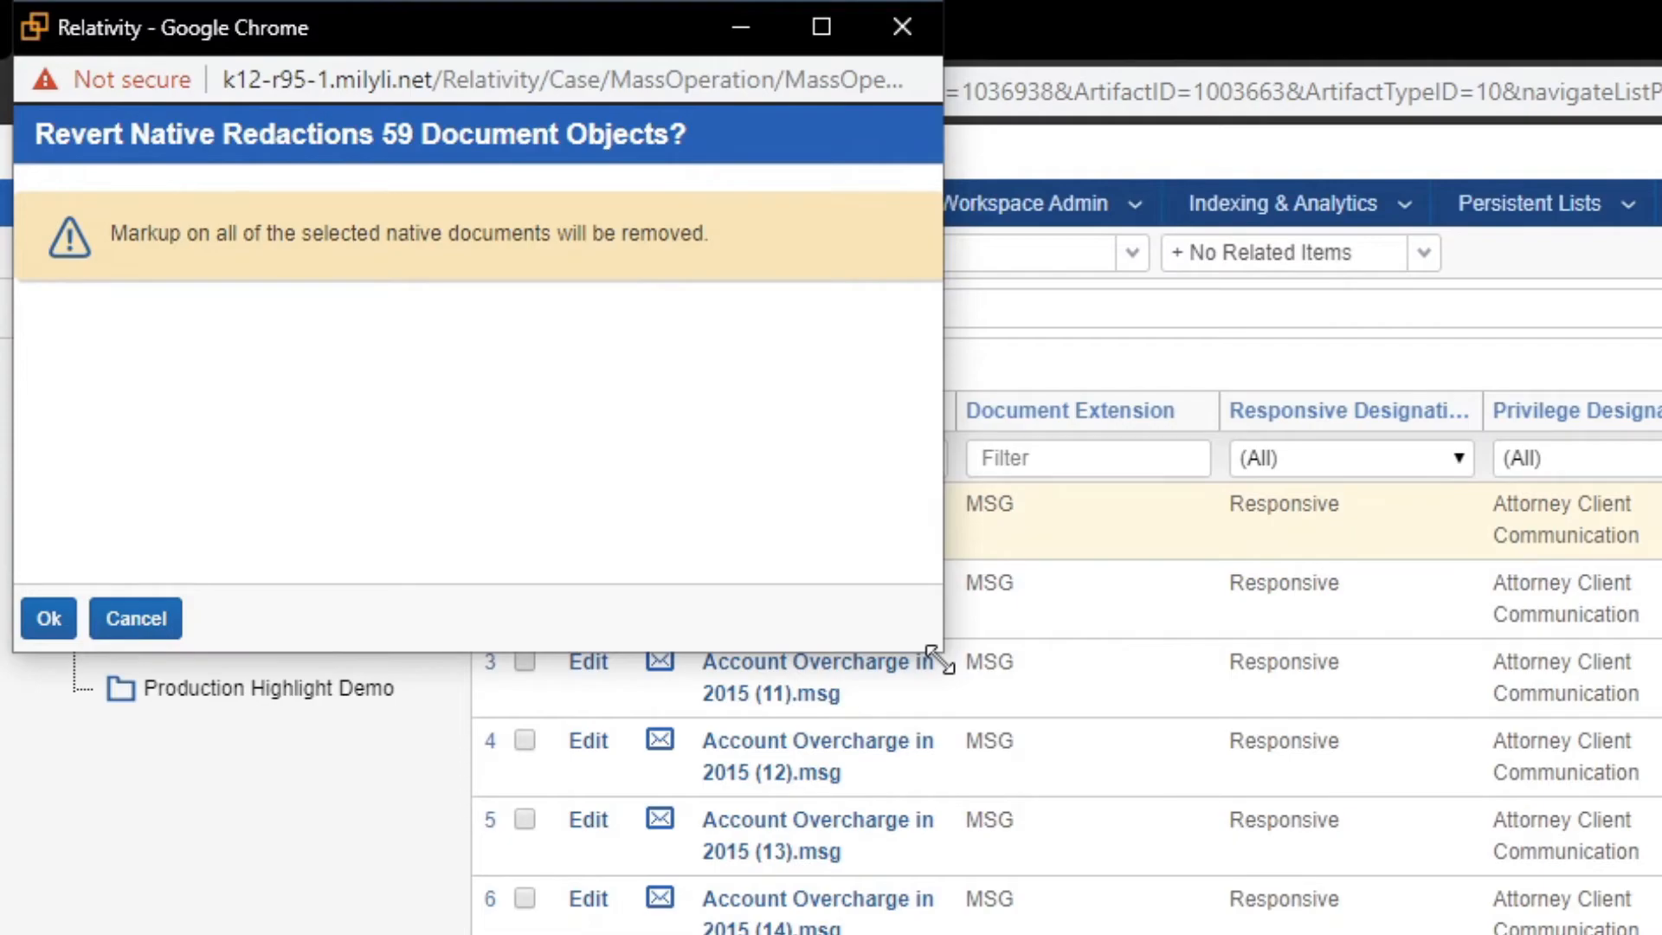
mouse_move(906, 369)
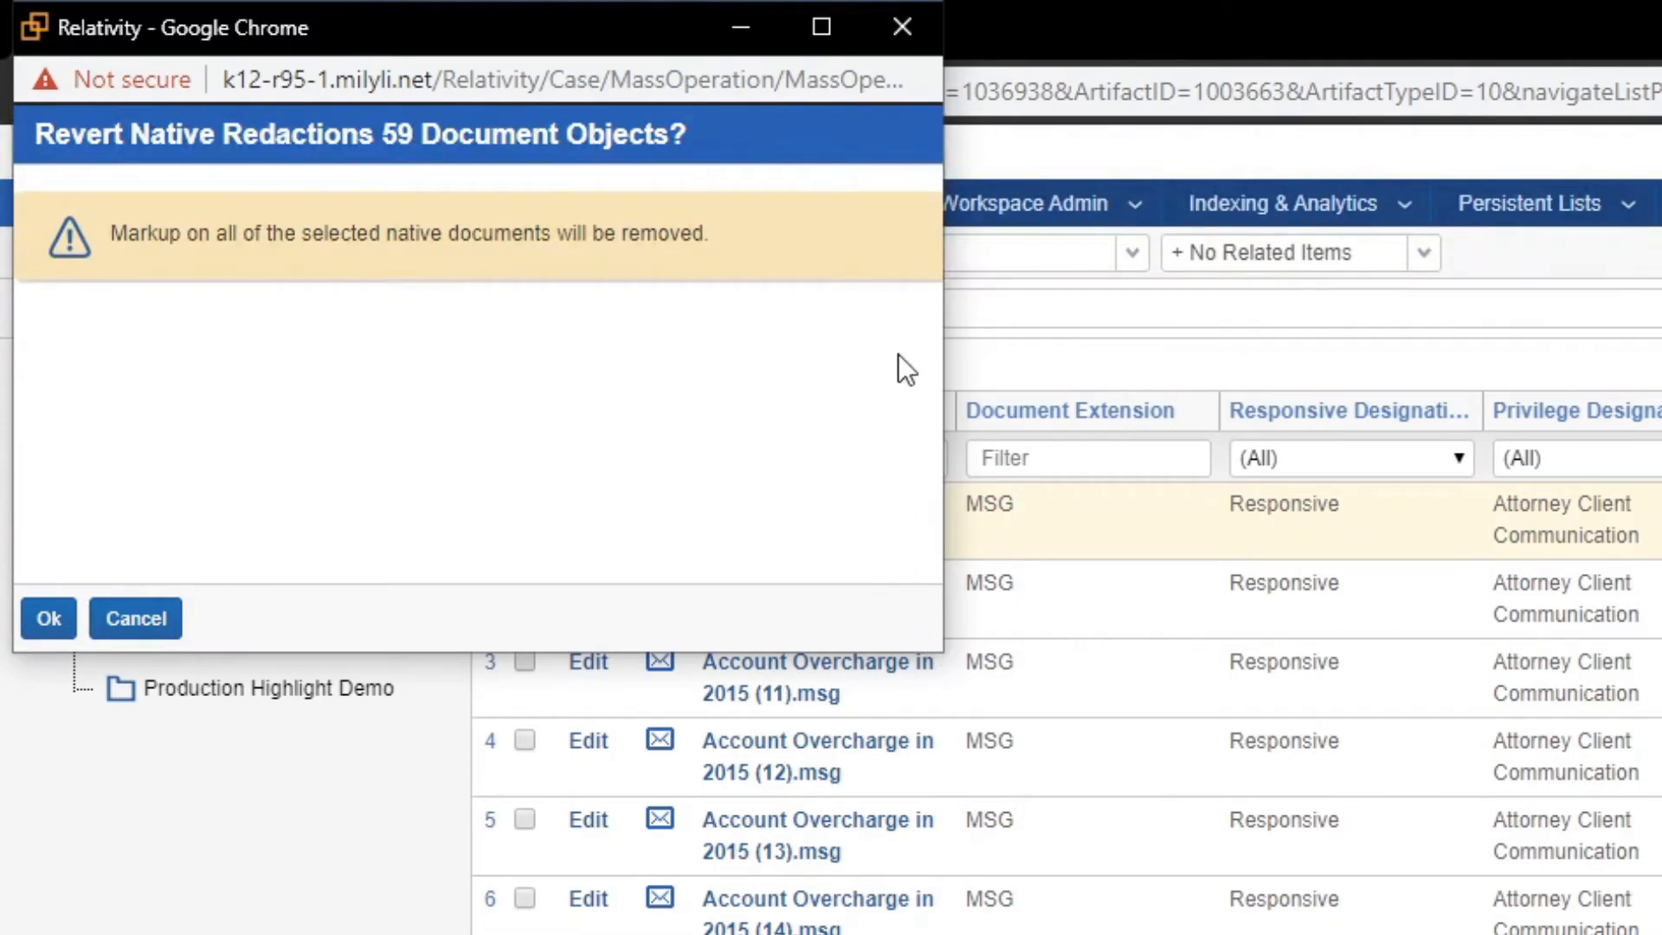